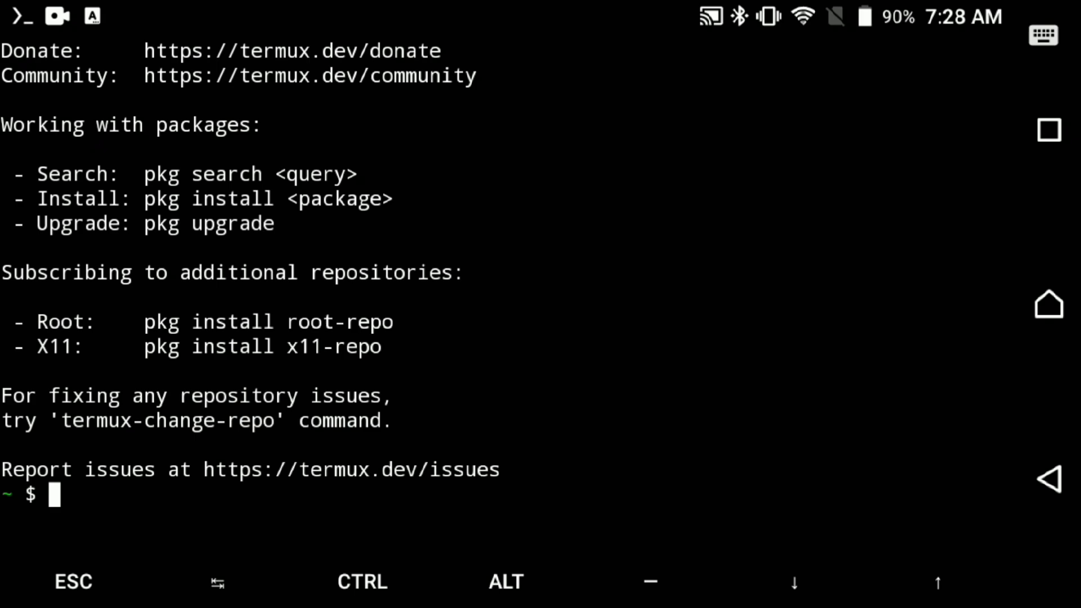
# Update Termux packages, install proot-distro and install the Ubuntu distribution with 'pd i ubuntu'
pyautogui.write('pkg update -y')
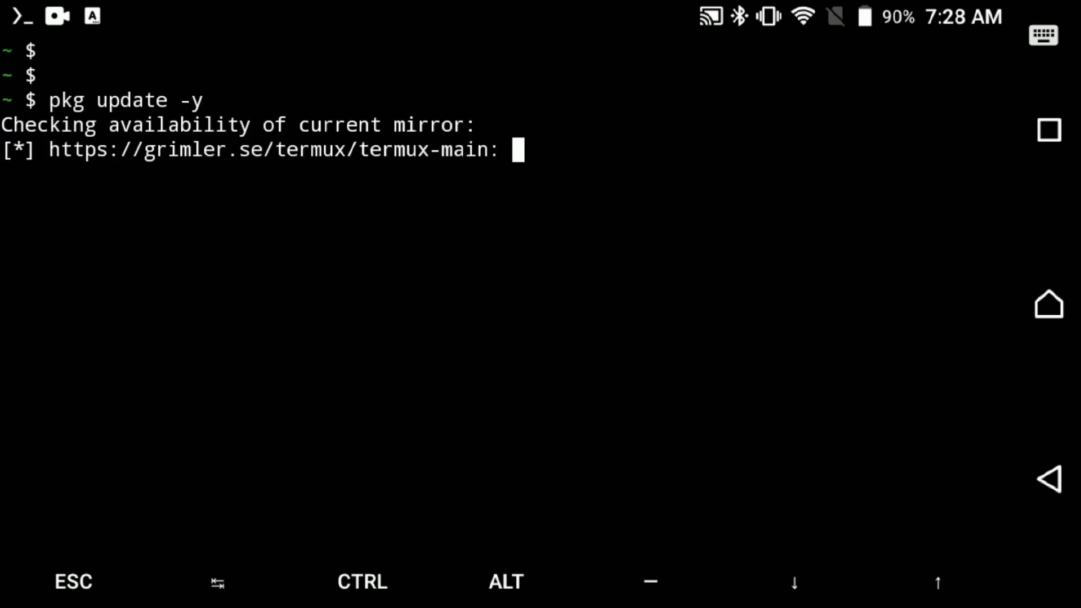
pyautogui.write('pkg install proot-distro -y')
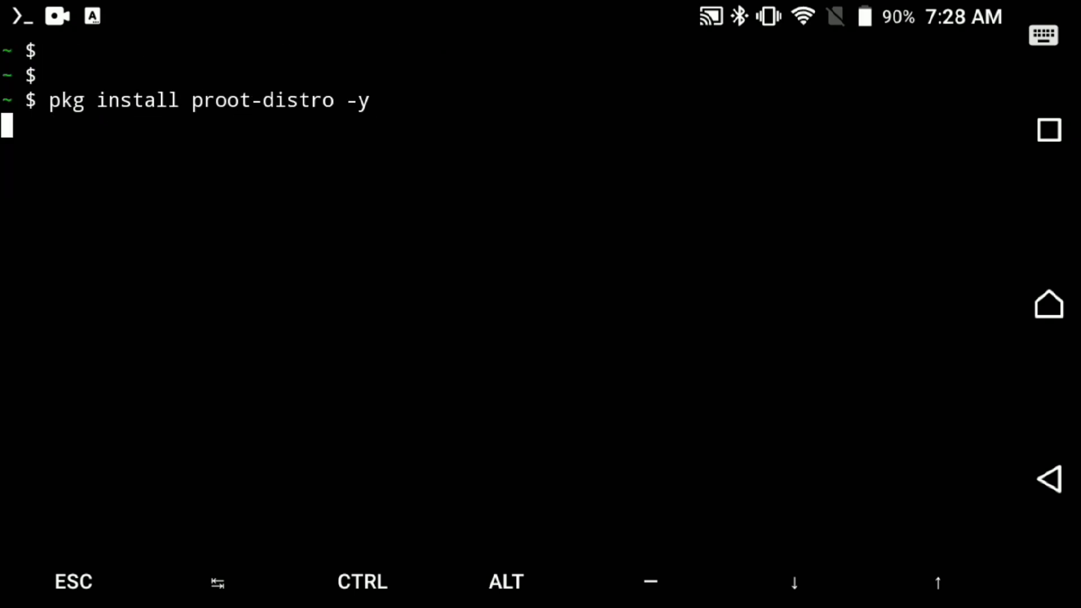
pyautogui.press('Return')
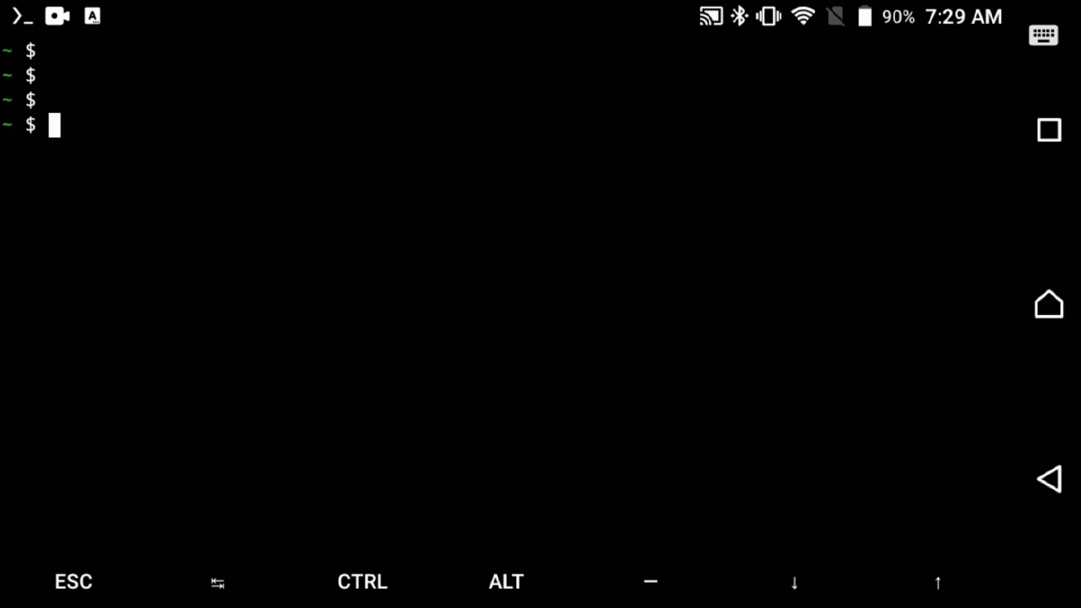
pyautogui.write('pd i ubuntu')
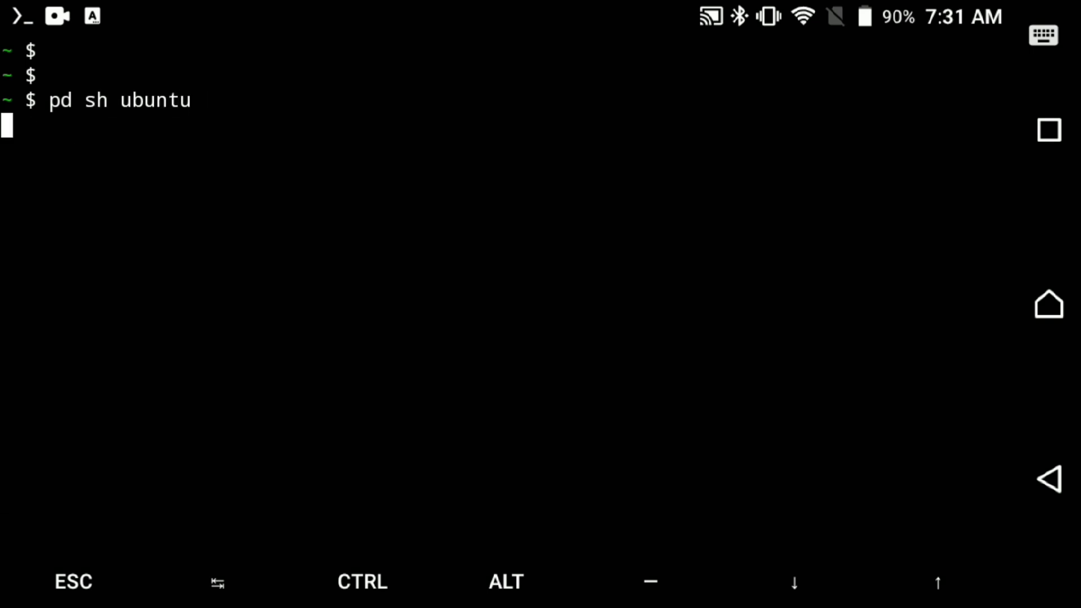
# Show /etc/os-release, run apt update and install lxqt and sddm without recommends
pyautogui.write('cat /etc/os-release')
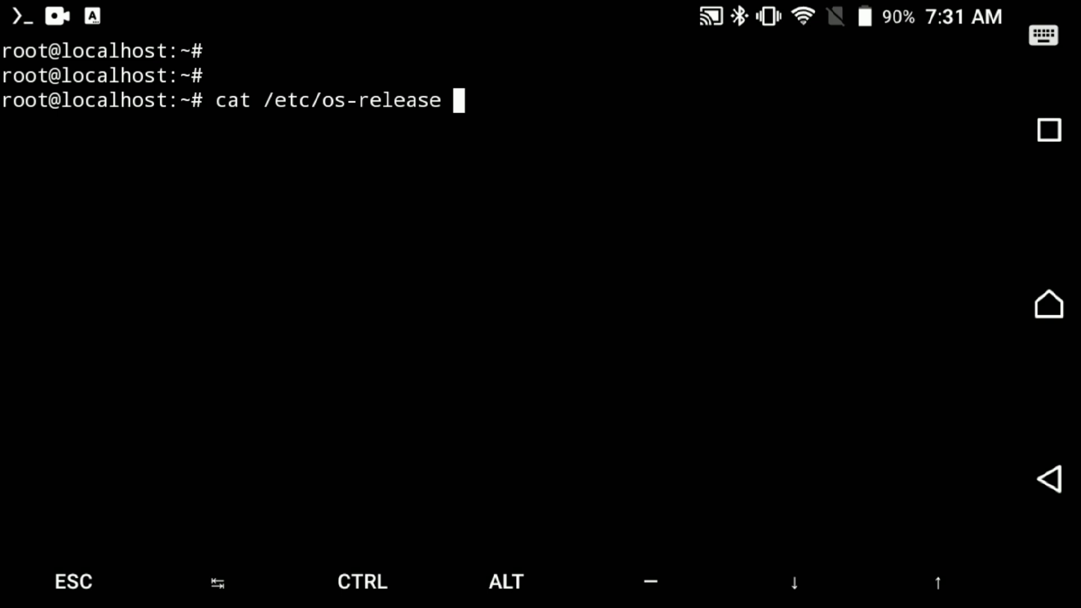
pyautogui.press('Enter')
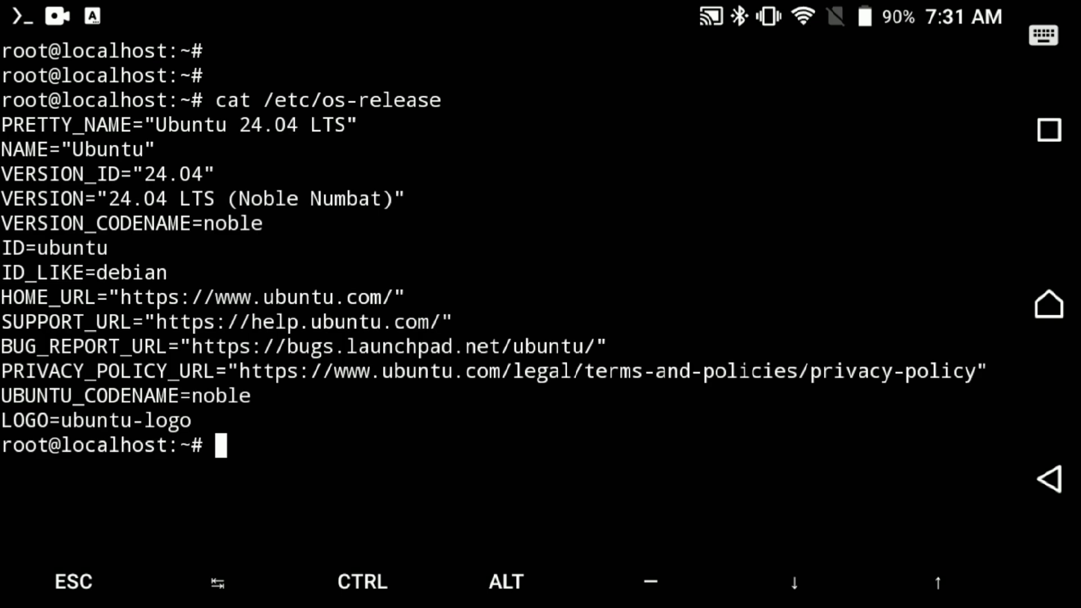
pyautogui.write('apt update')
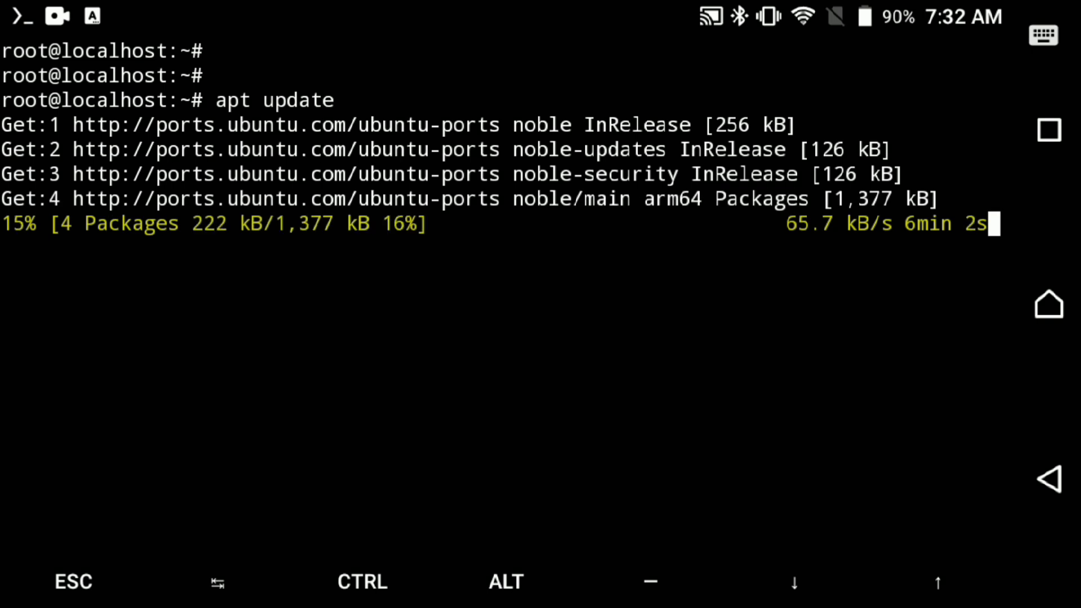
pyautogui.write('apt install lxqt sddm --no-install-recommends')
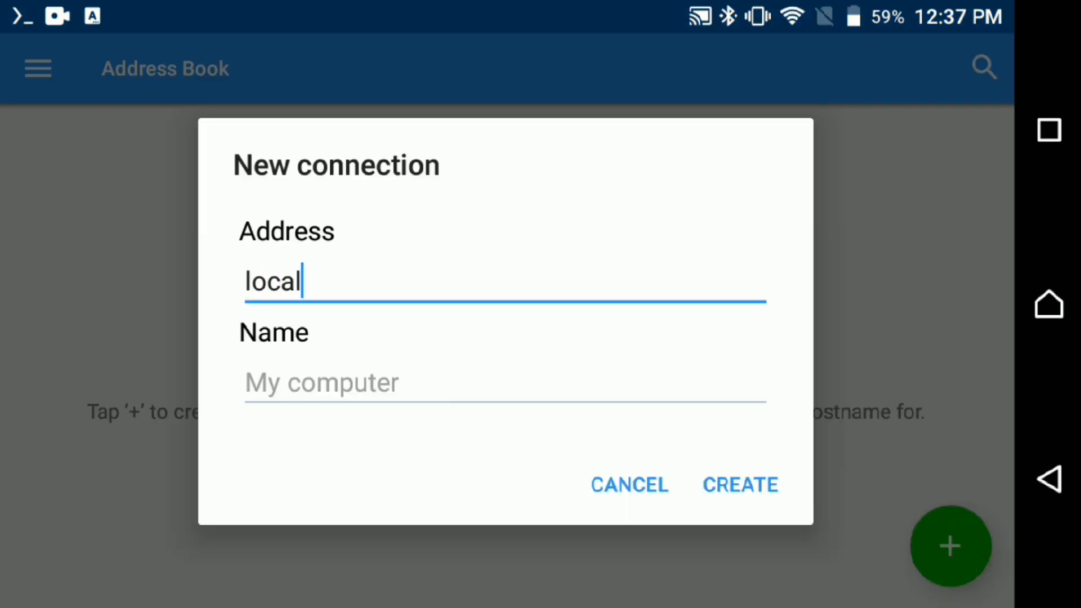
# Create the 'Ubuntu' connection to localhost:1, authenticate and dismiss the details panel to see the desktop
pyautogui.write('host:1')
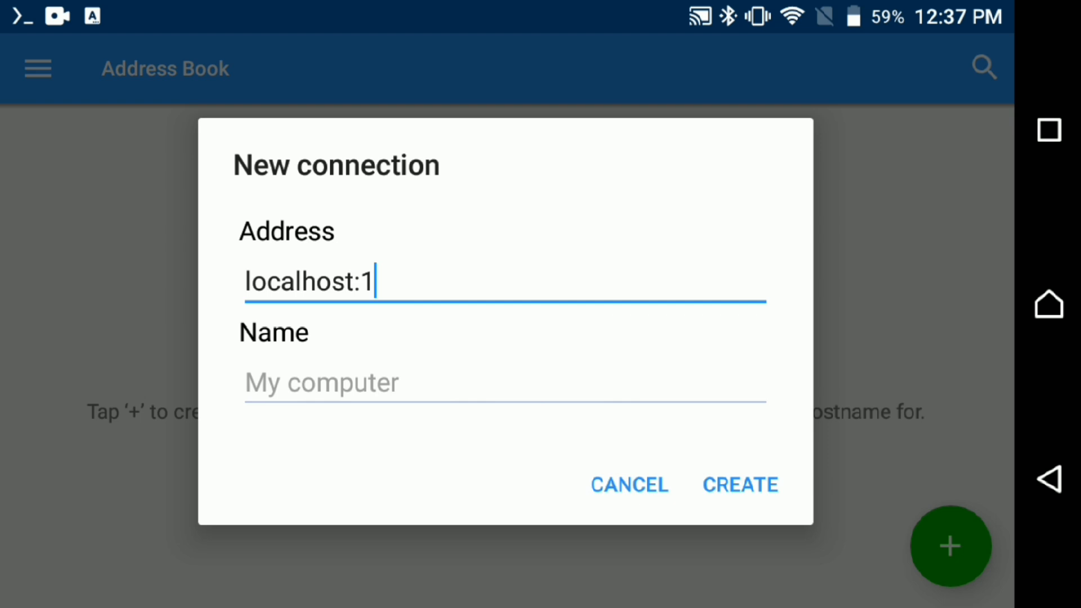
pyautogui.write('Ubuntu')
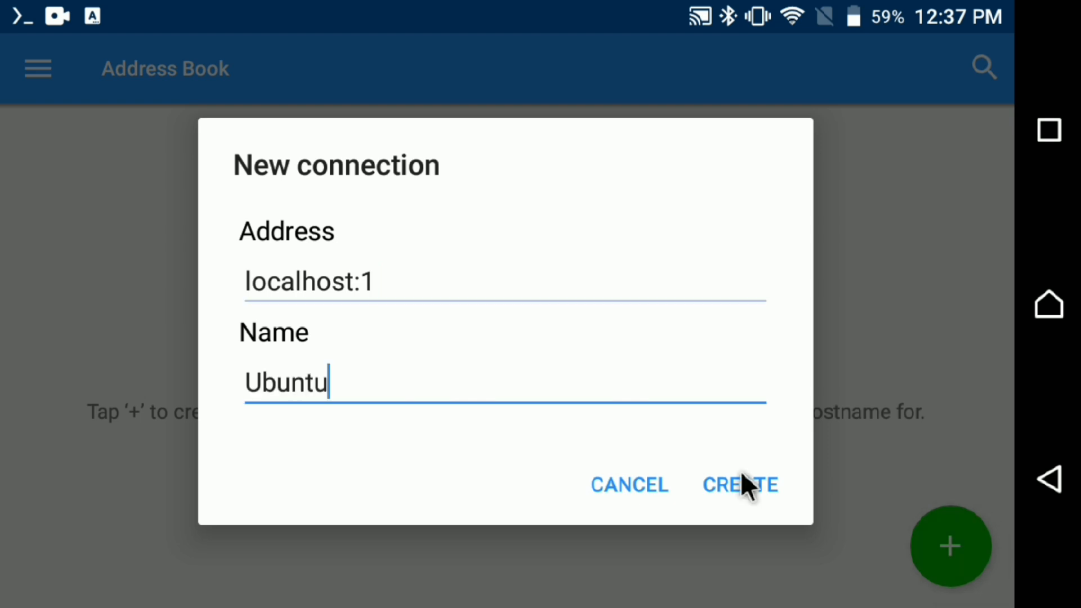
pyautogui.click(739, 485)
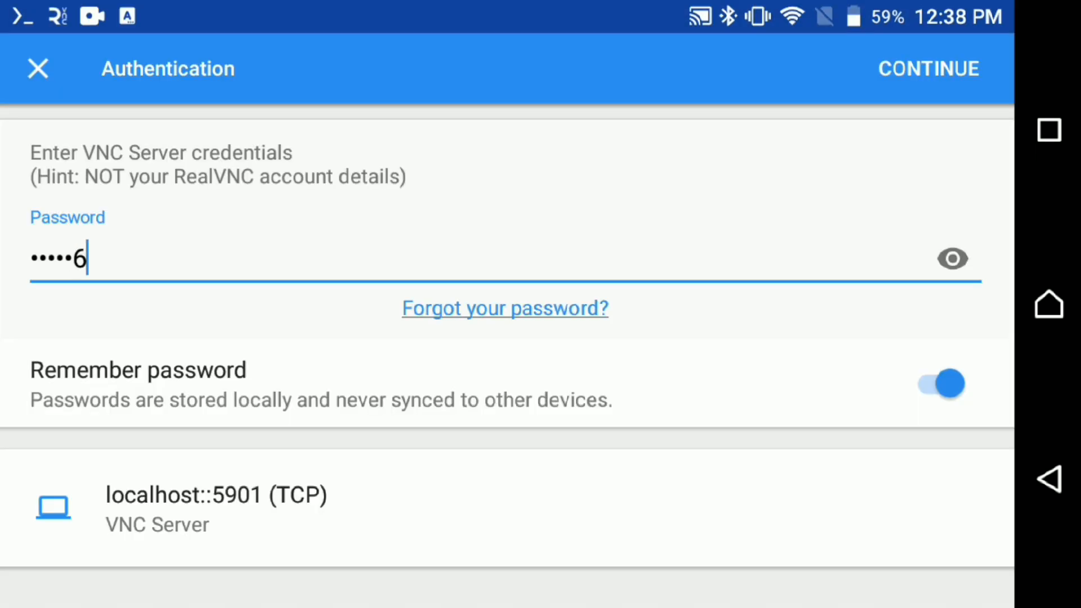
pyautogui.click(929, 68)
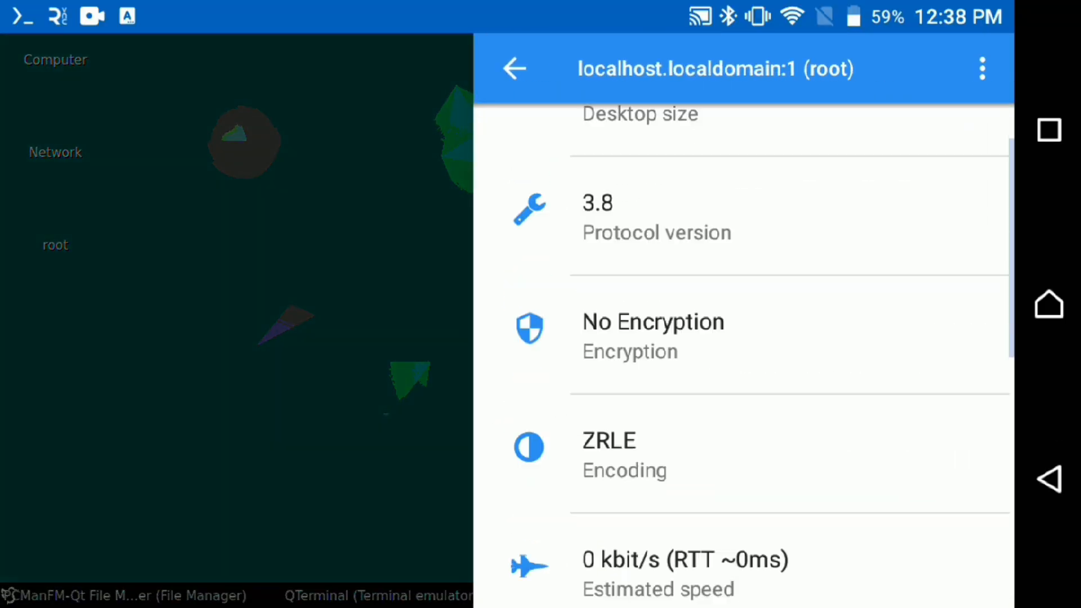
pyautogui.scroll(-3)
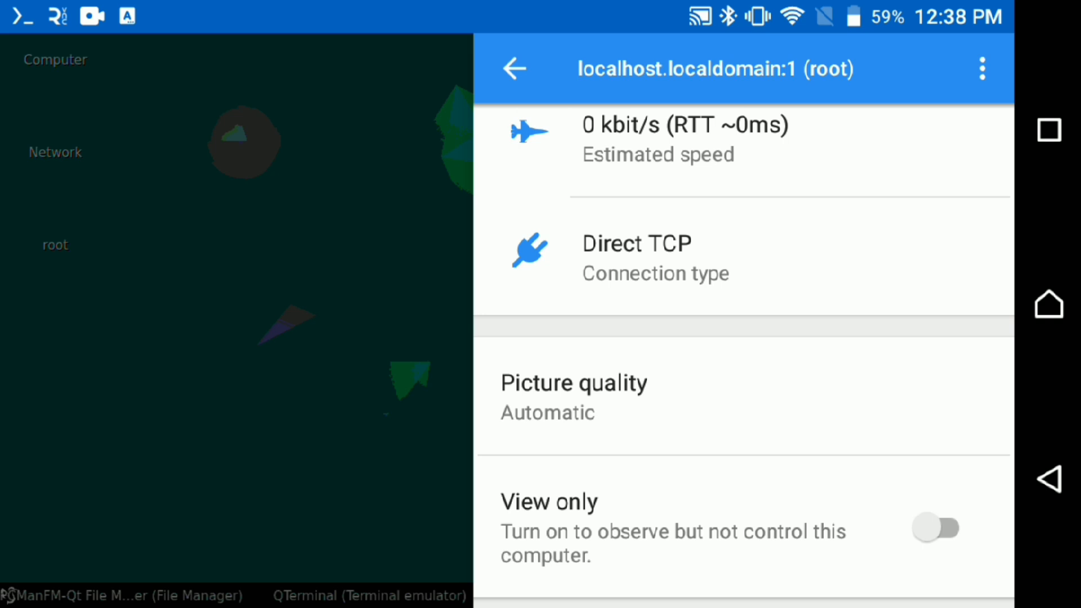
pyautogui.click(573, 396)
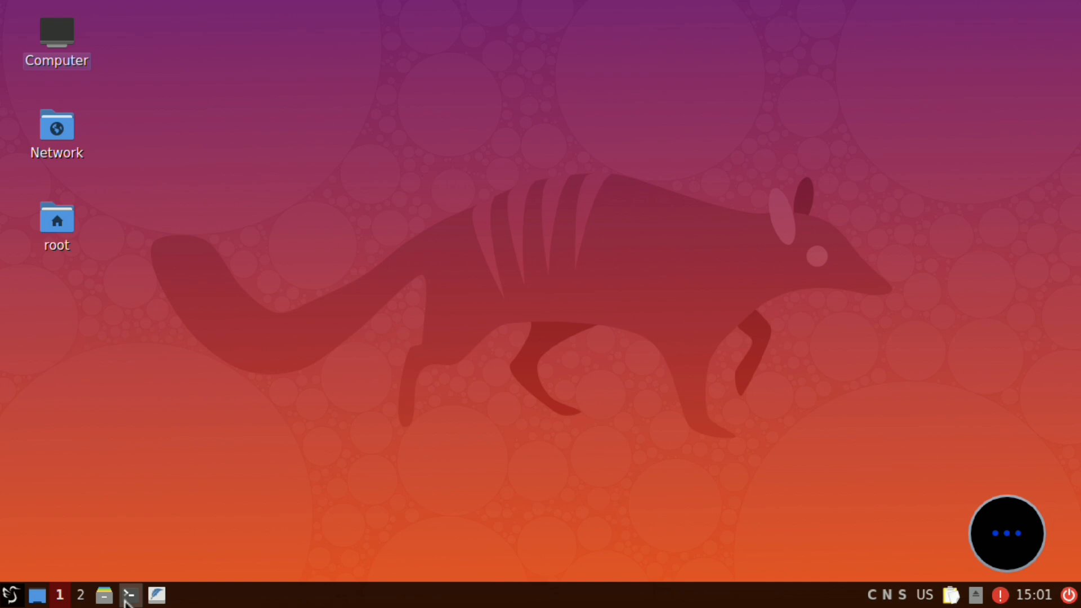
# Launch QTerminal from the LXQt taskbar and begin typing an apt install command
pyautogui.click(130, 594)
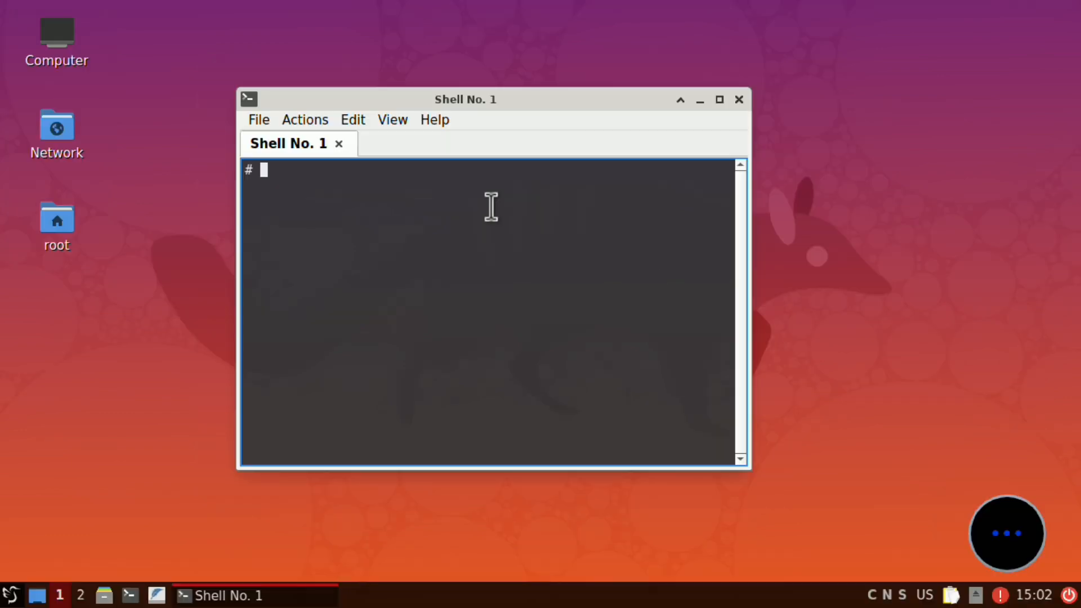
pyautogui.write('apt installl')
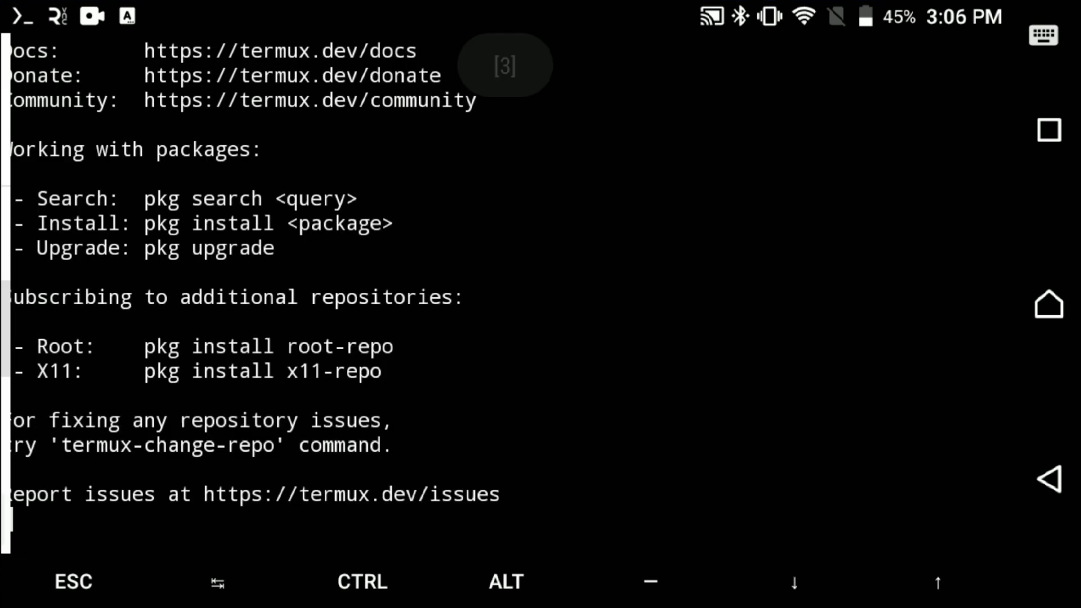
# Install x11-repo and pulseaudio with pkg, then start nano on the shell startup file
pyautogui.write('pkg install x11-repo -y')
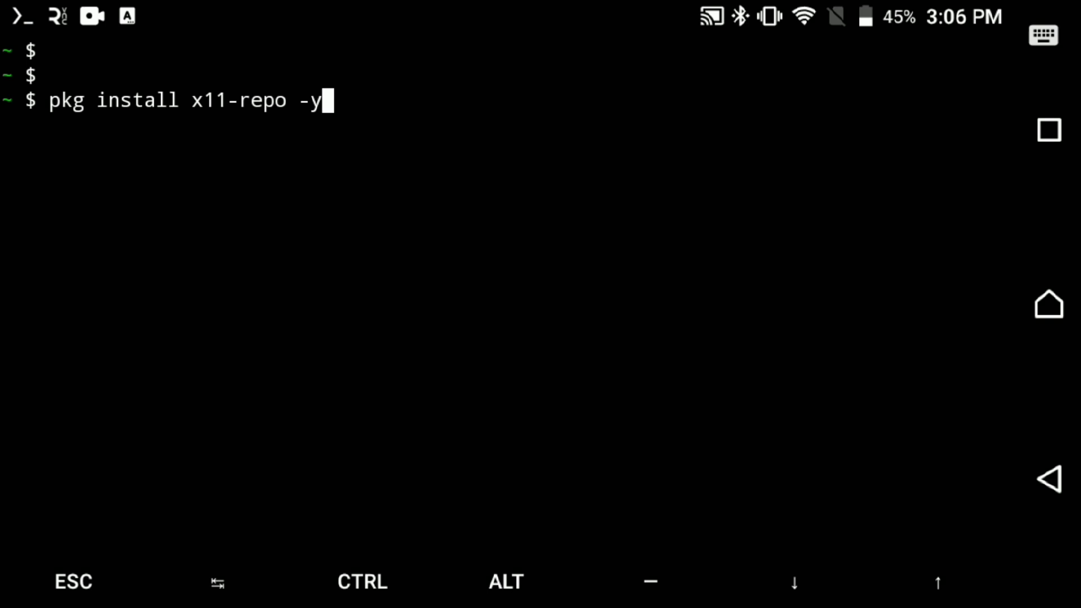
pyautogui.press('Return')
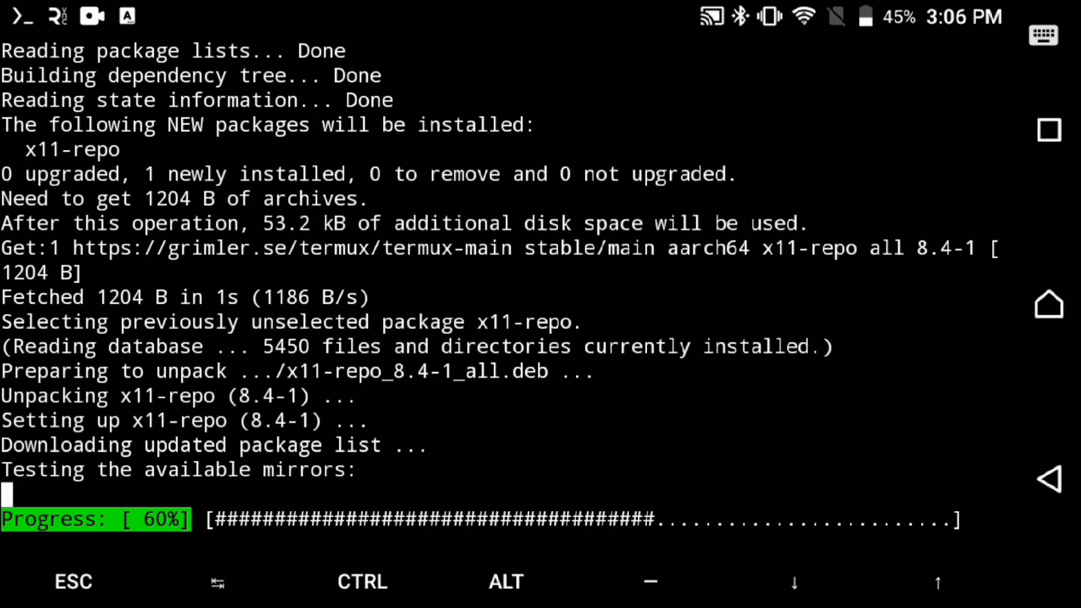
pyautogui.write('pkg install pulseaudio -y')
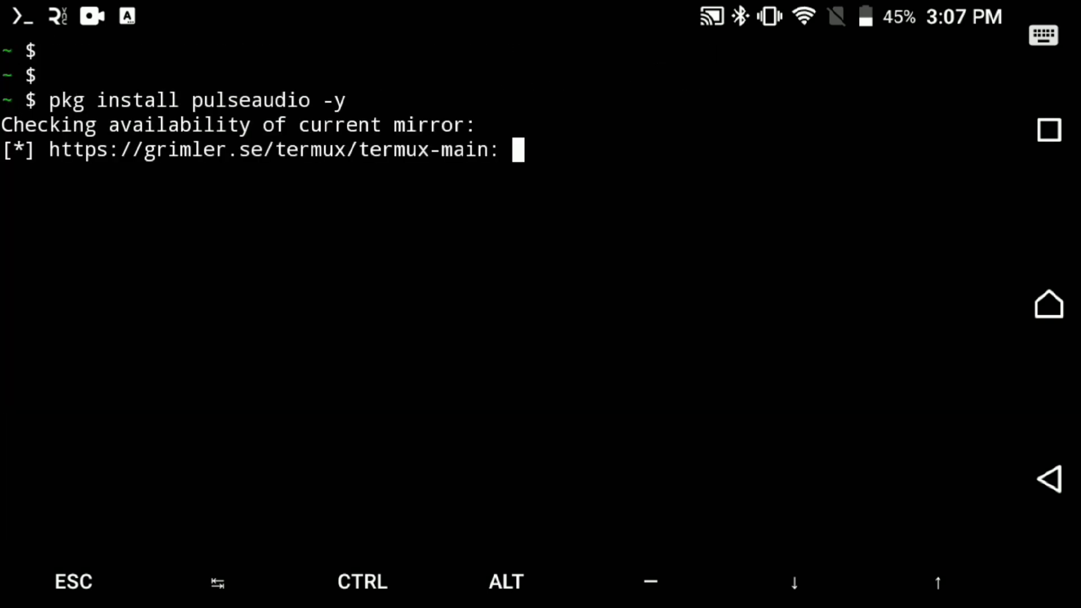
pyautogui.write('nano .ba')
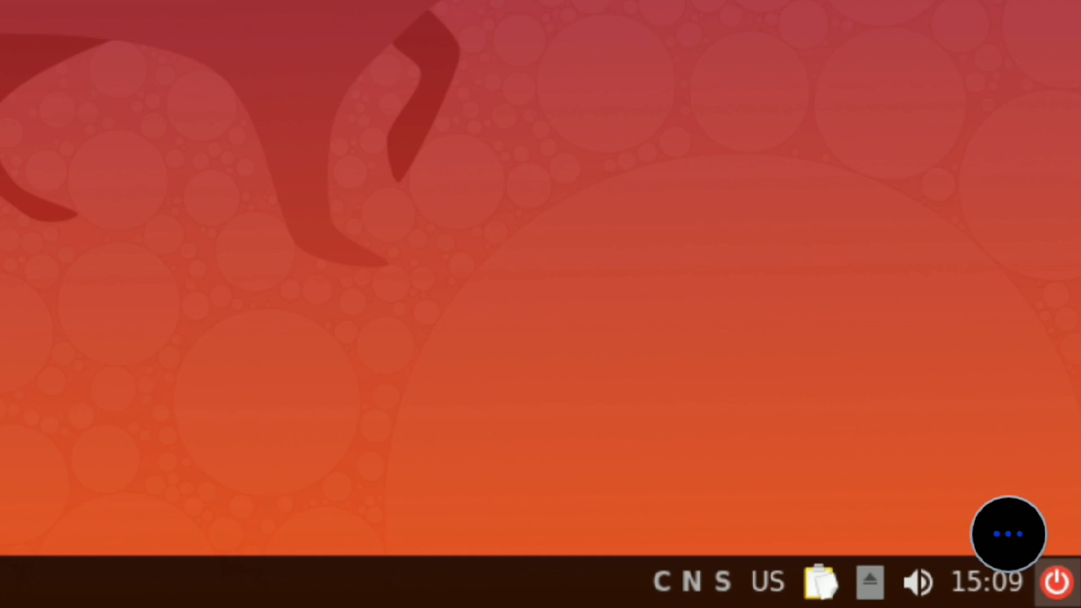
# Bring up the XFCE panel's Panel Preferences from its context menu
pyautogui.click(917, 581)
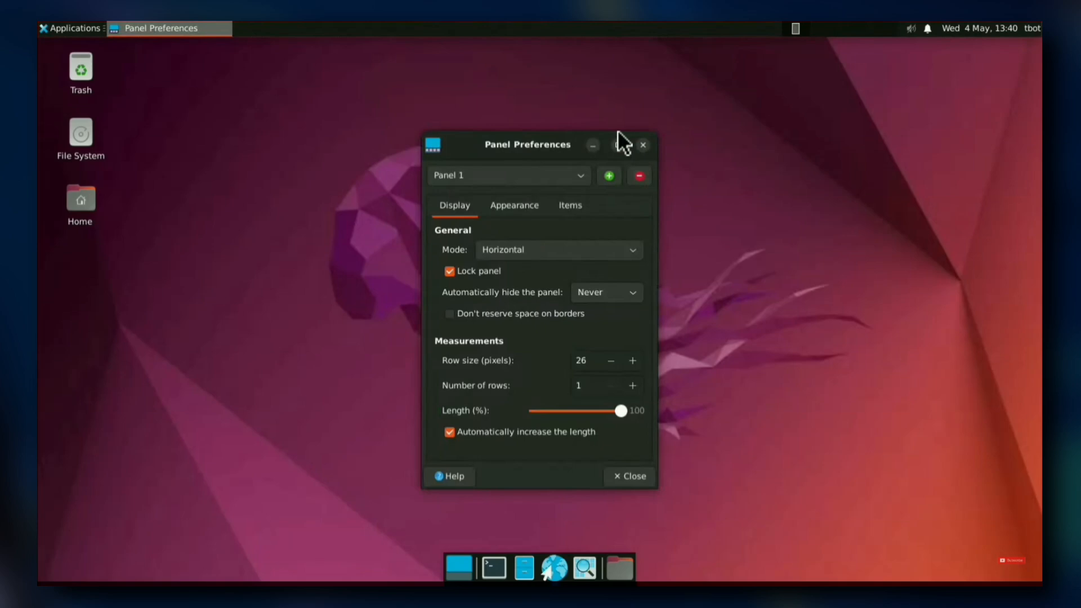
# Switch Panel Preferences to the Items list showing Applications Menu through Action Buttons
pyautogui.click(570, 205)
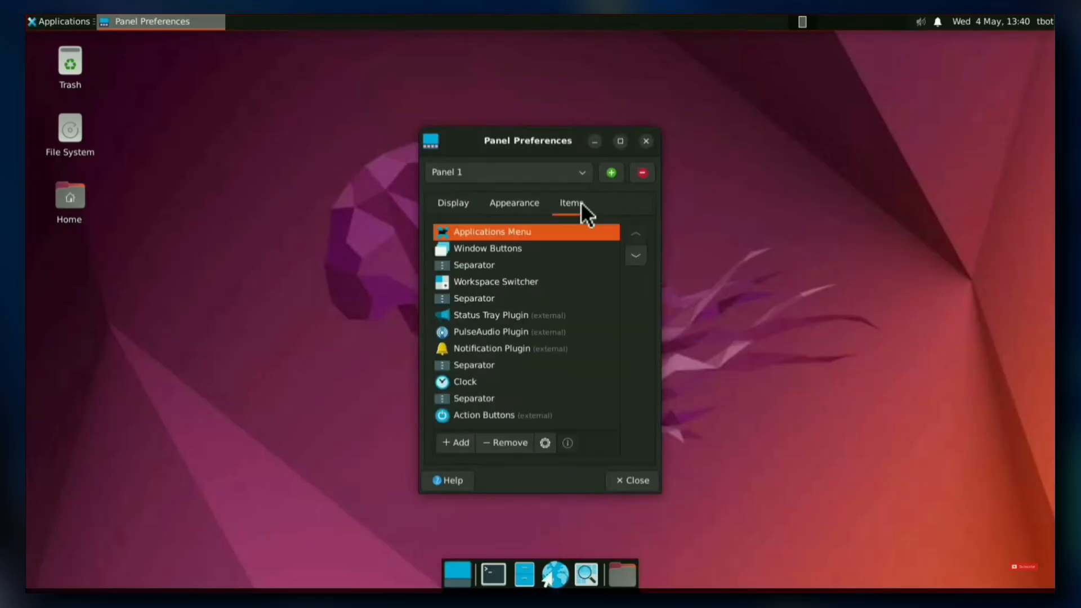
pyautogui.moveTo(557, 238)
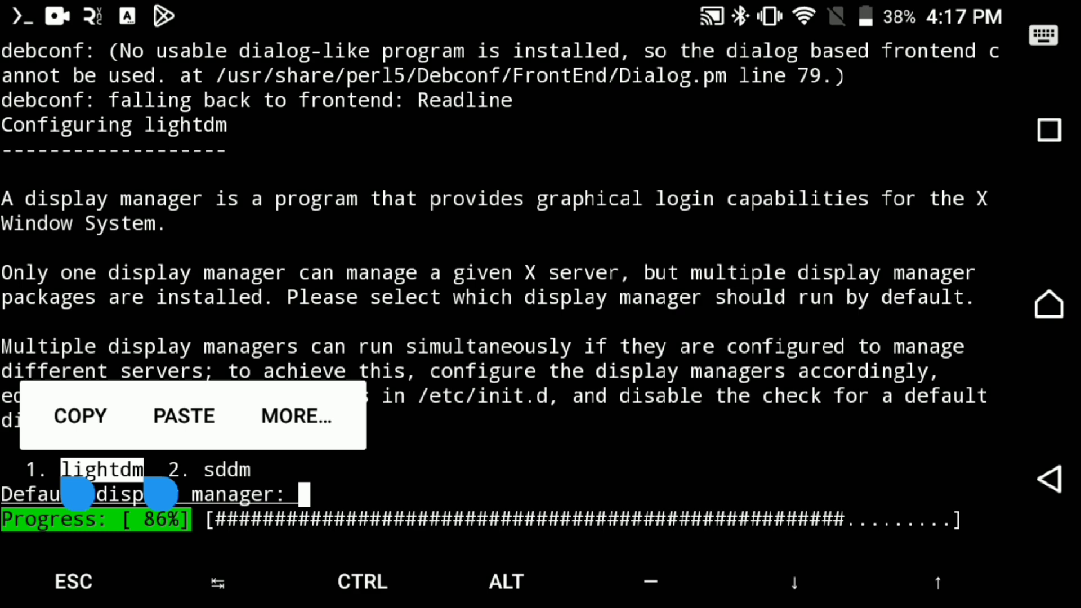
# Answer 1 for lightdm at the display manager prompt and confirm the dbus-x11 and TigerVNC install
pyautogui.write('11 tigervnc-standalone-server -')
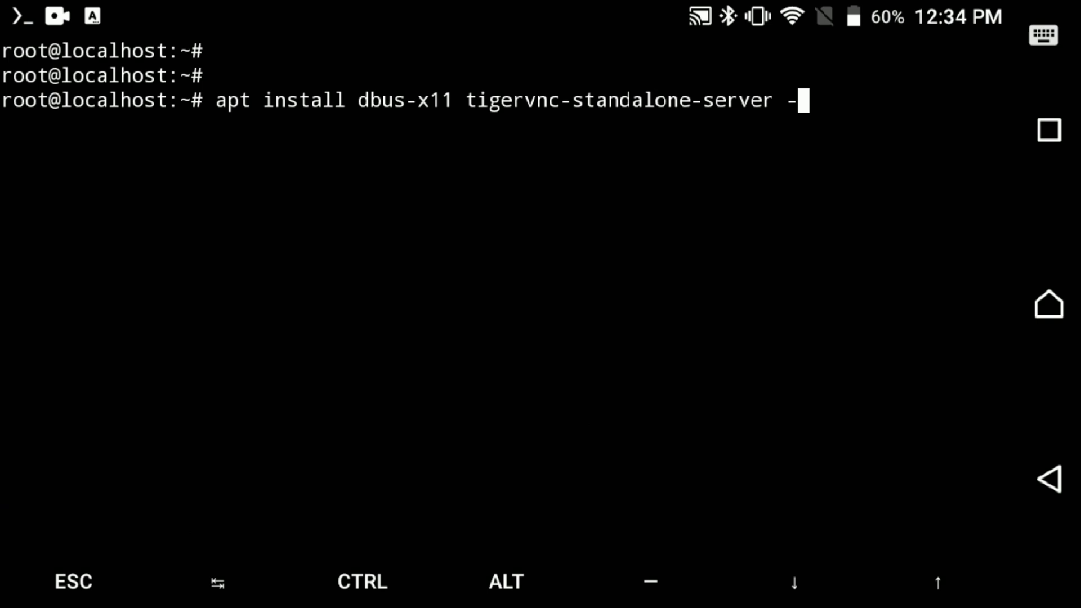
pyautogui.write('y')
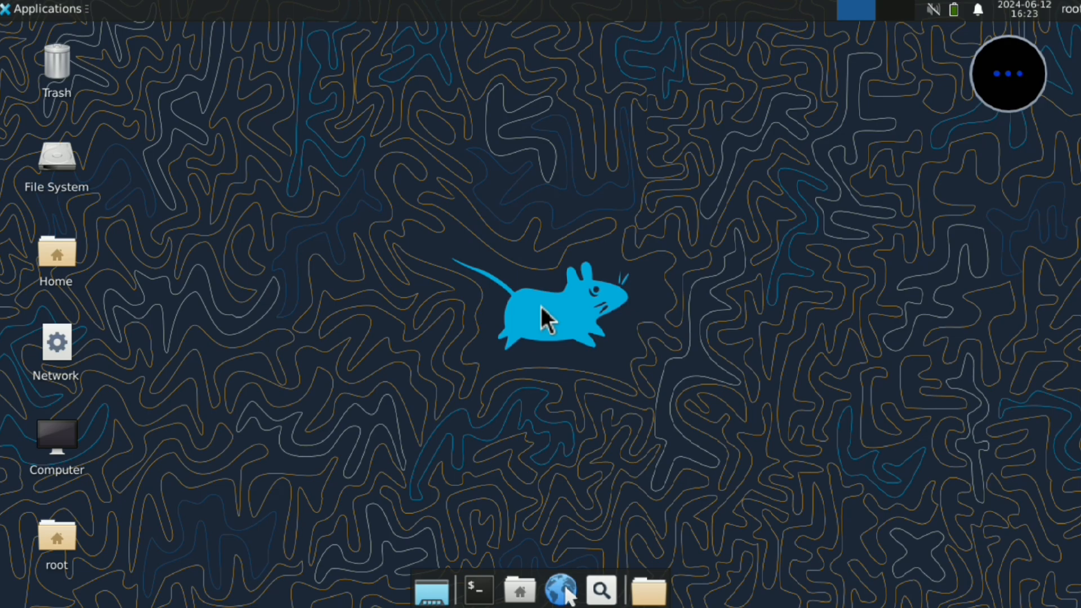
# View the remote XFCE desktop and then the Ubuntu GNOME-style desktop in VNC Viewer
pyautogui.click(558, 589)
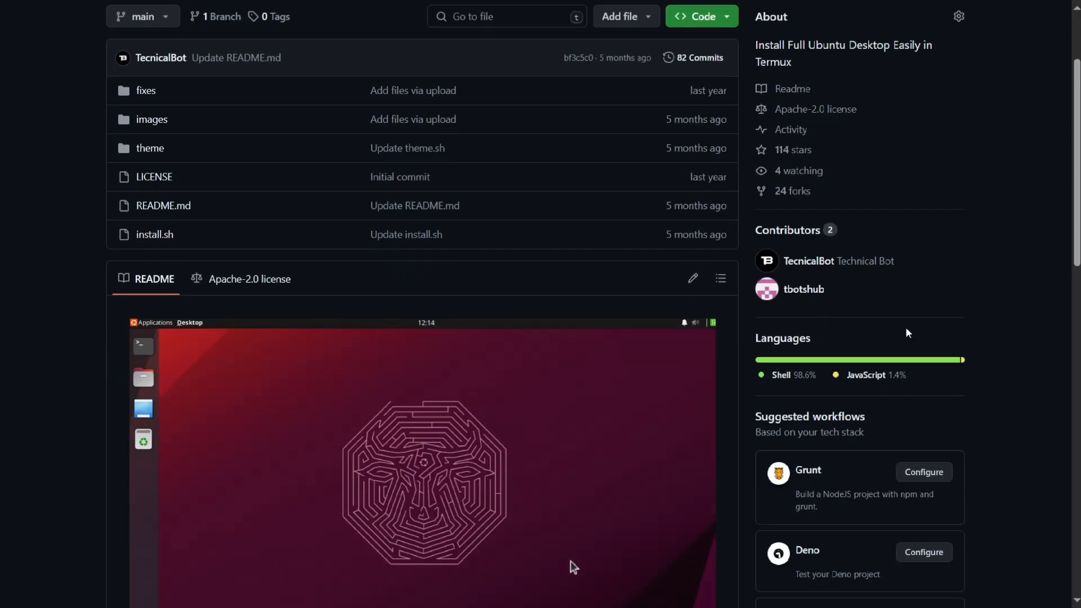
pyautogui.scroll(-3)
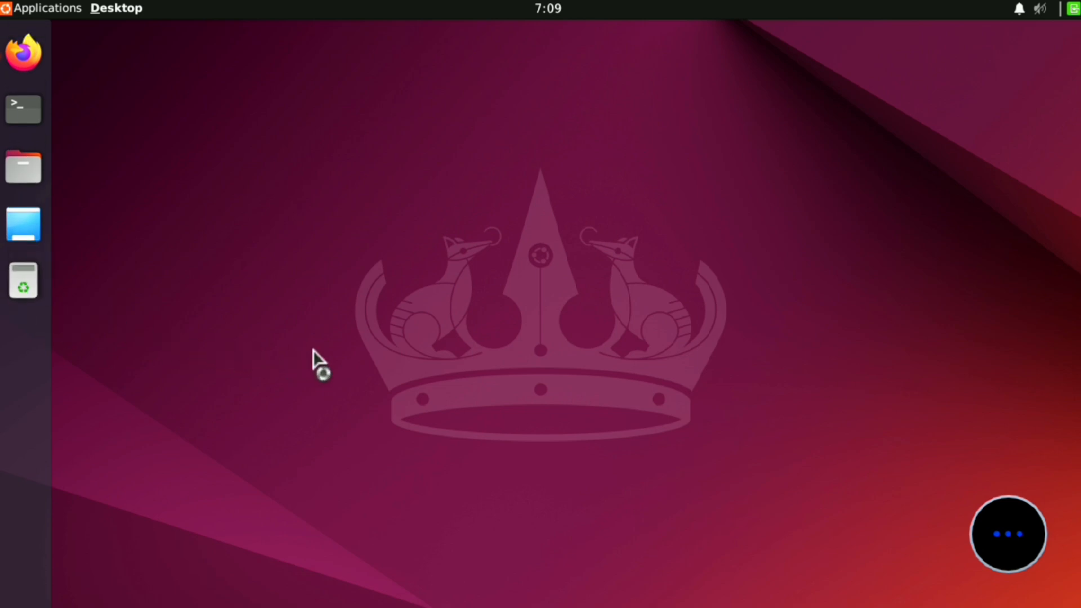
pyautogui.moveTo(319, 366)
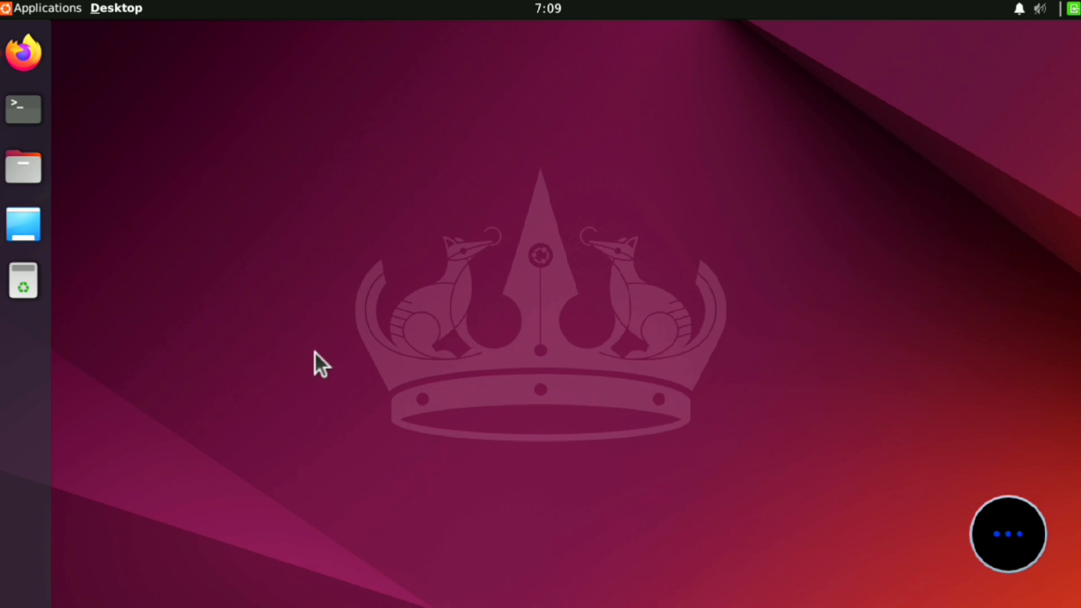
pyautogui.click(22, 108)
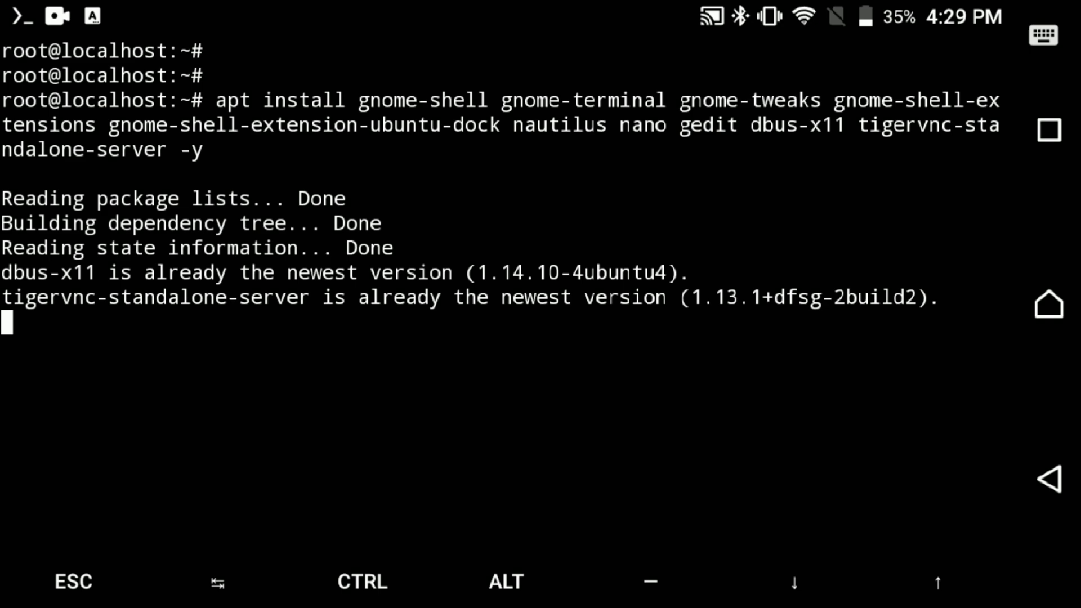
# Create the .vnc folder with mkdir and paste the startup script into the new .vnc/xstartup file
pyautogui.scroll(-3)
pyautogui.write('mkd')
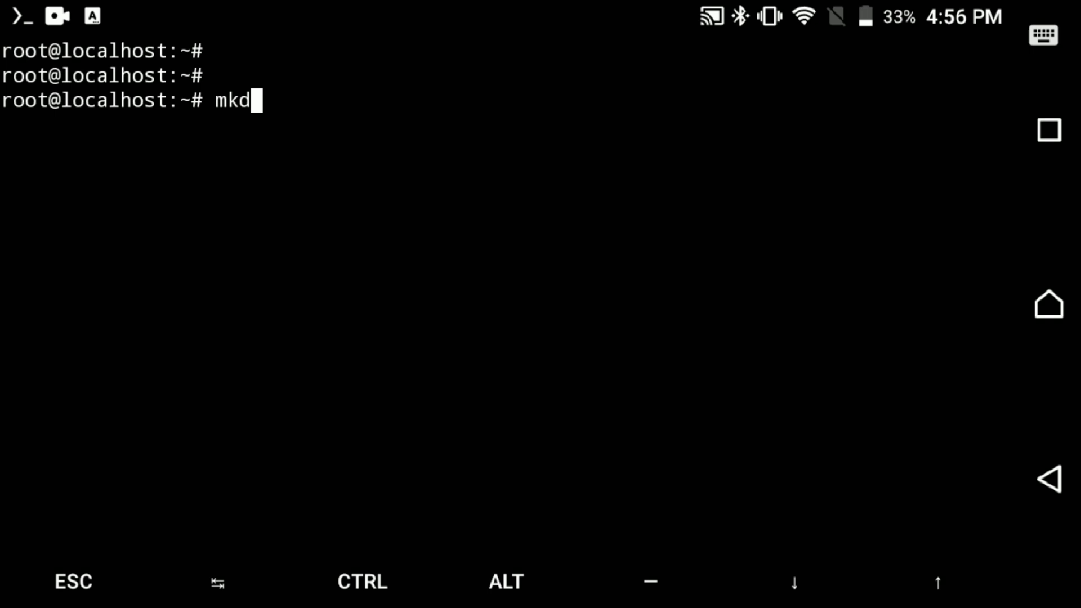
pyautogui.write('ir .v')
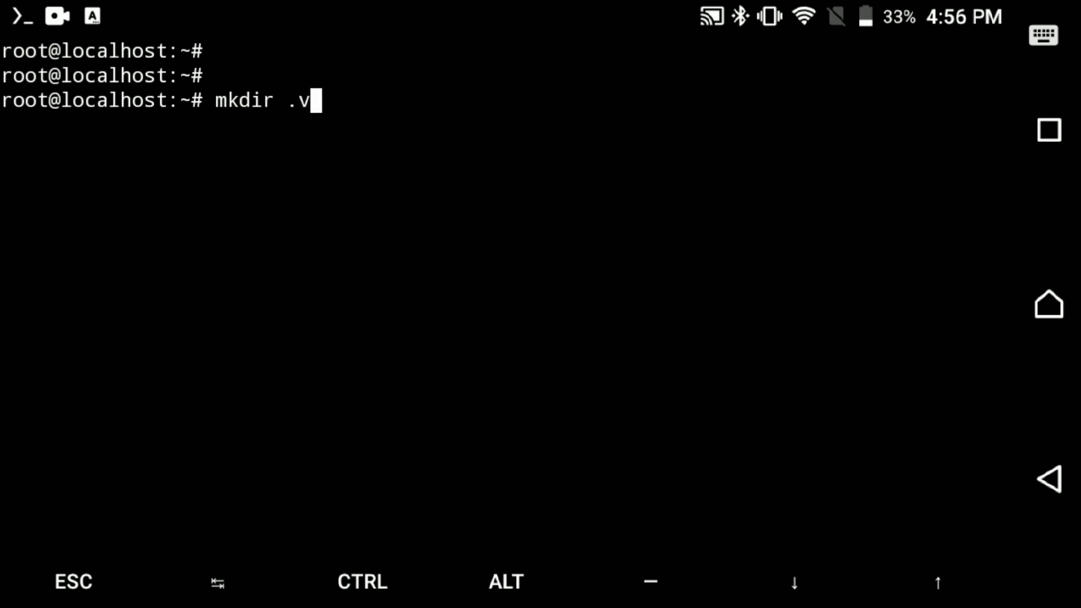
pyautogui.press('Enter')
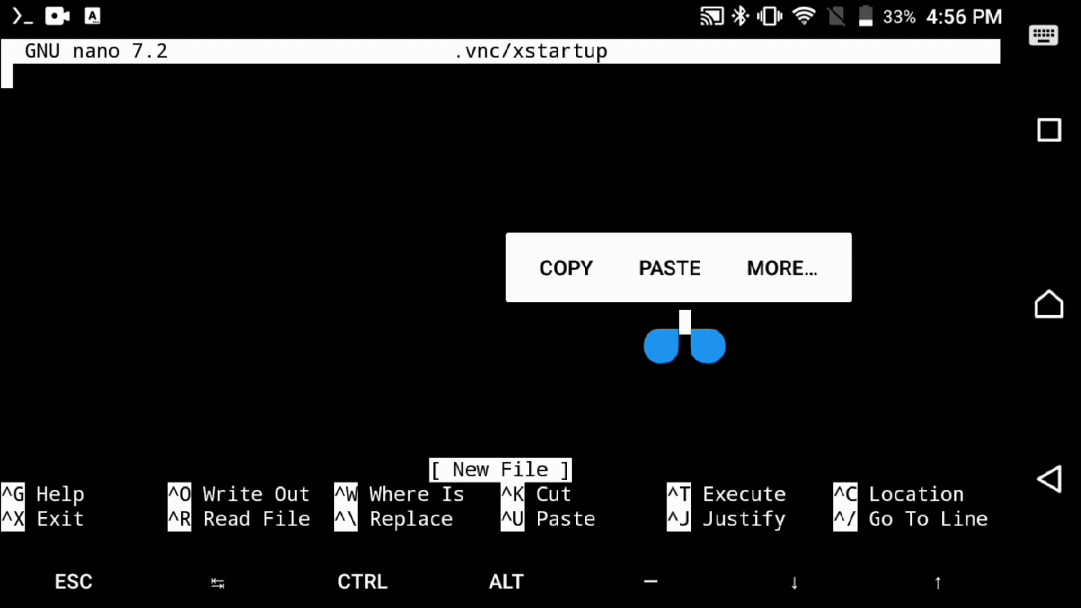
pyautogui.click(668, 269)
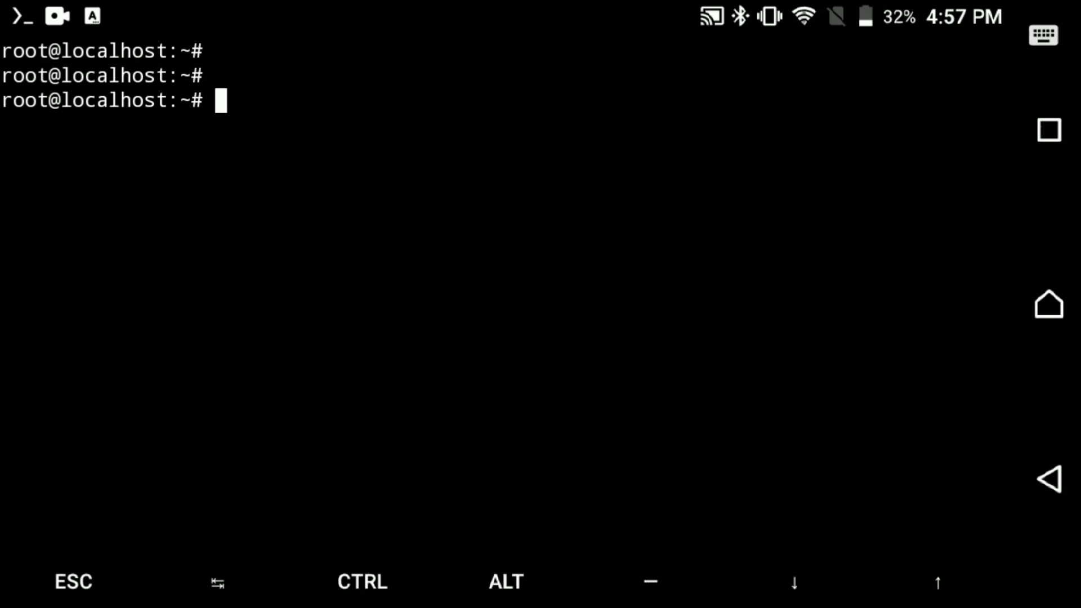
# Remove all *login1* files under /usr with a find/rm loop, then launch vncserver at 1280x720
pyautogui.write('for file in $(find /usr -type f -iname "*login1*"); do rm -rf $file; done')
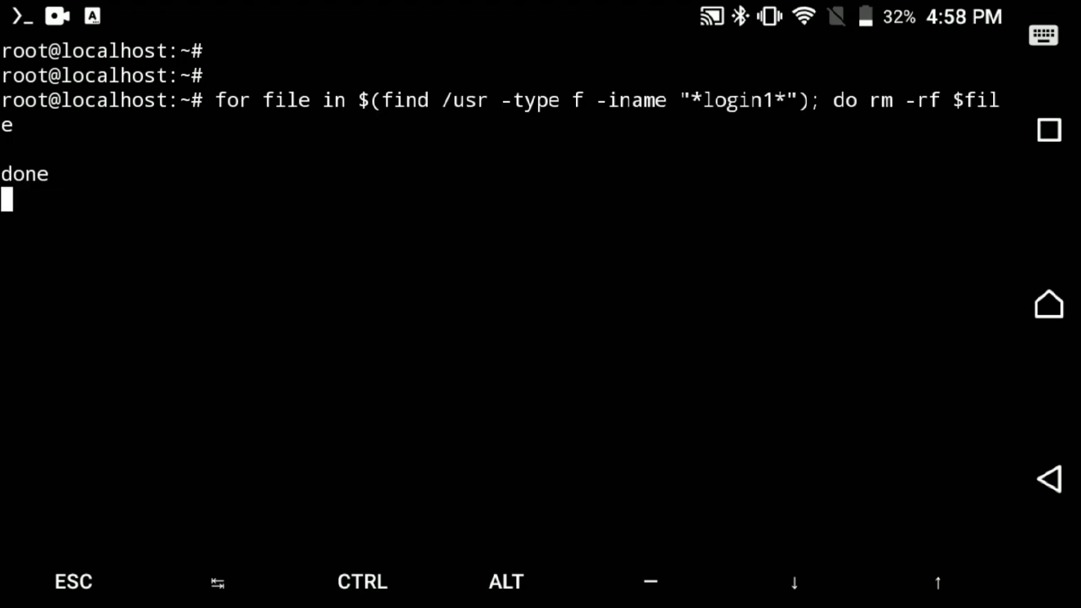
pyautogui.write('vncserver -geometry 1280x720')
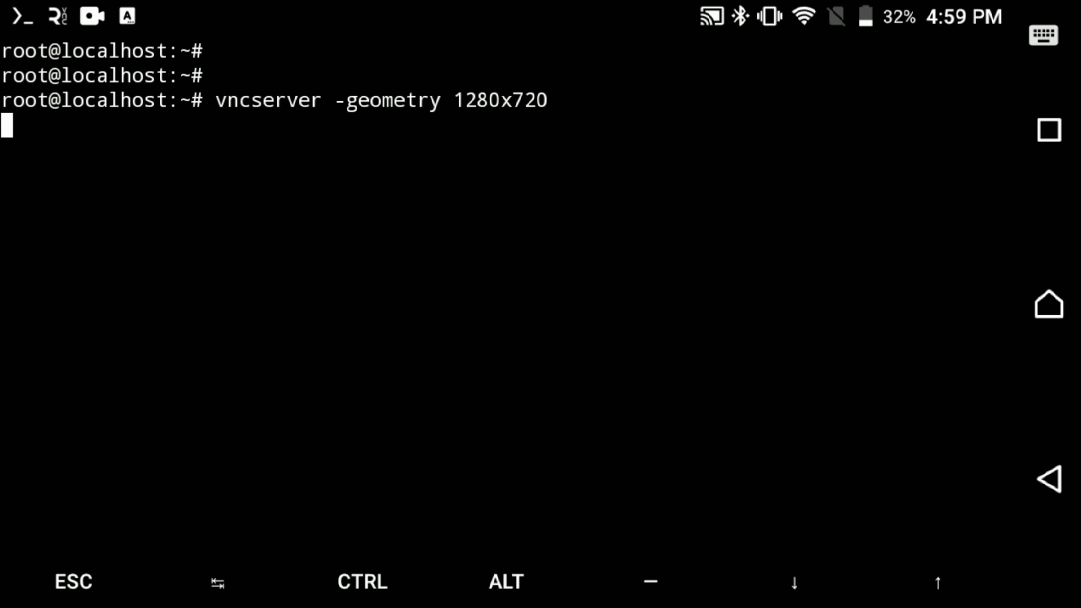
pyautogui.press('Return')
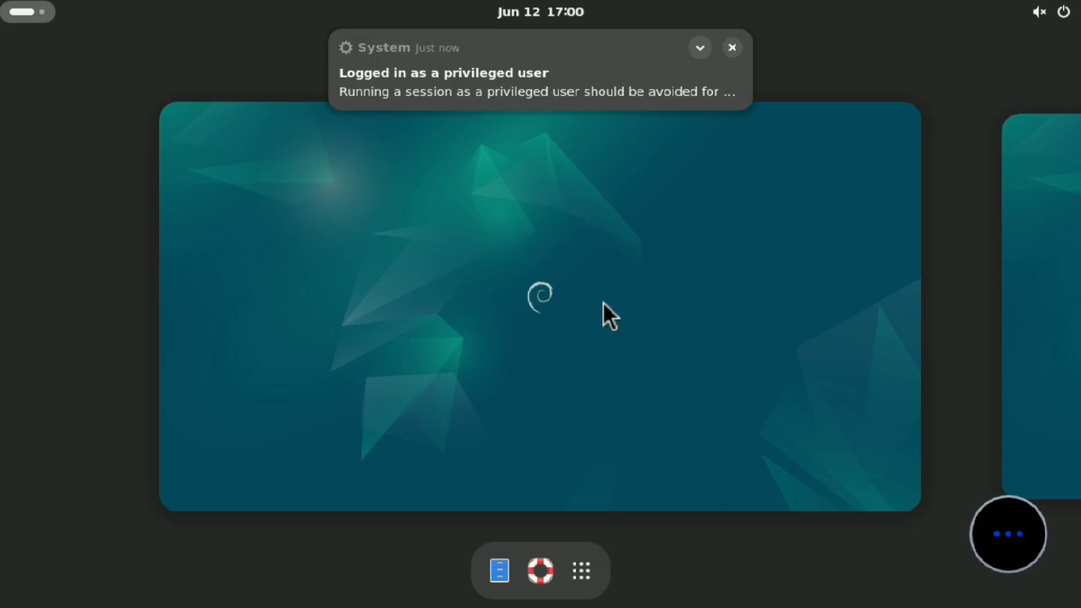
# Dismiss the privileged-user notification and briefly view the GNOME applications overview
pyautogui.click(699, 47)
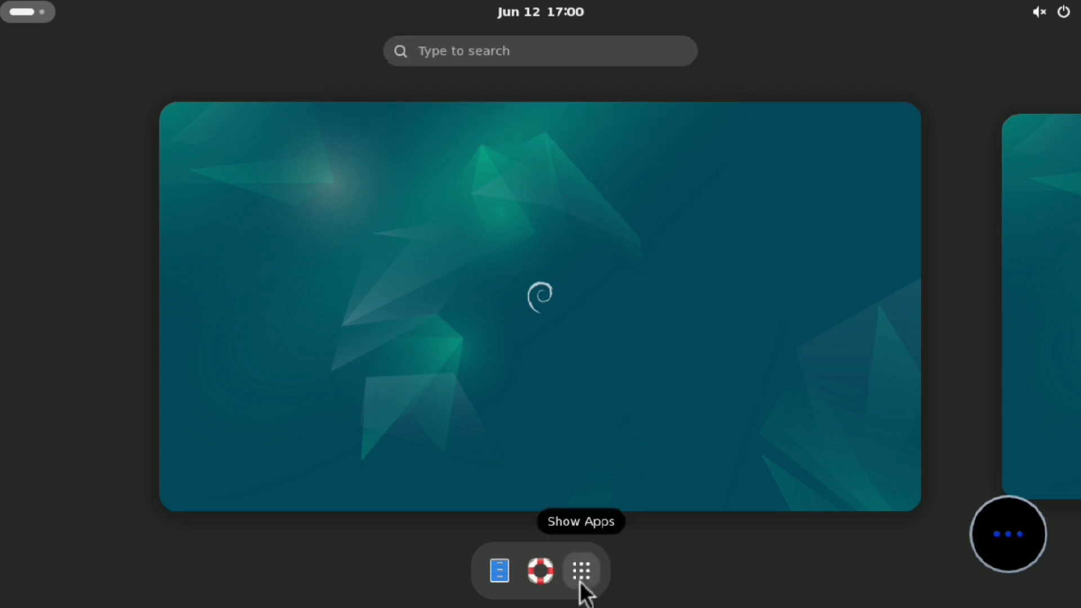
pyautogui.click(582, 570)
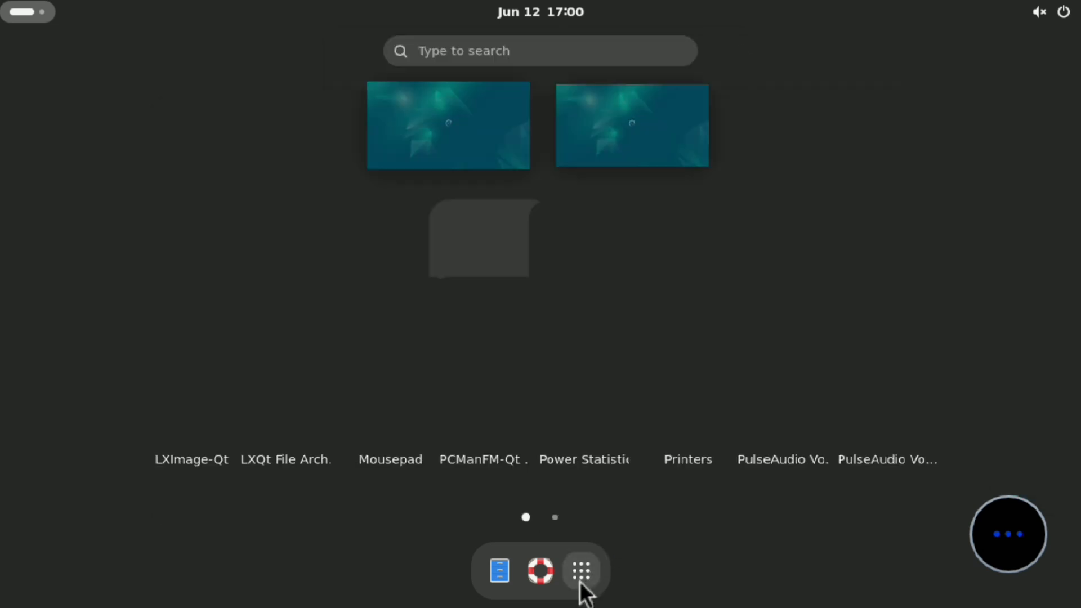
pyautogui.click(581, 570)
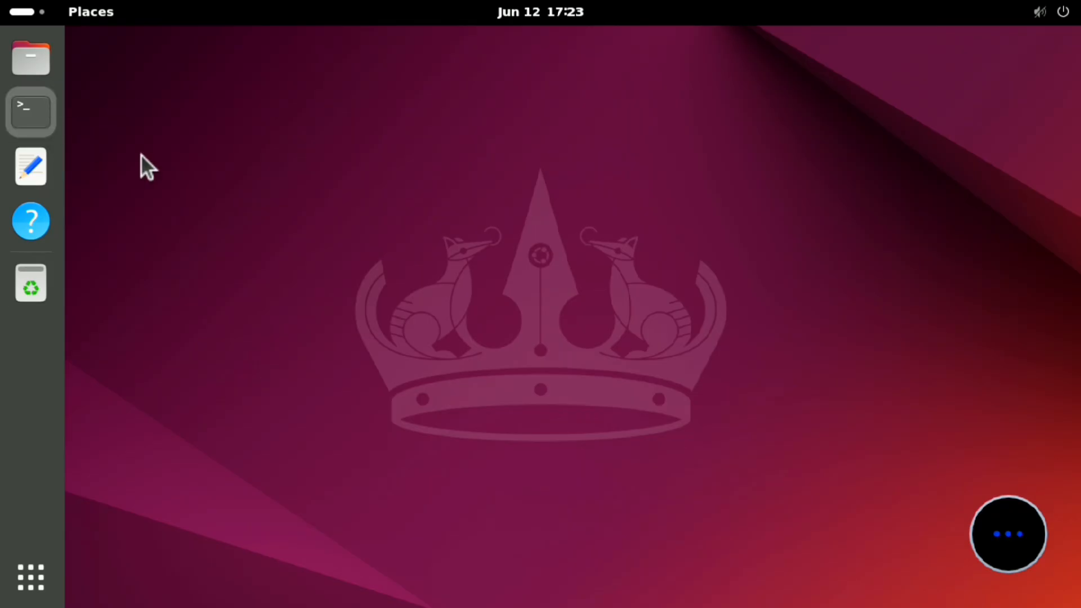
pyautogui.moveTo(800, 399)
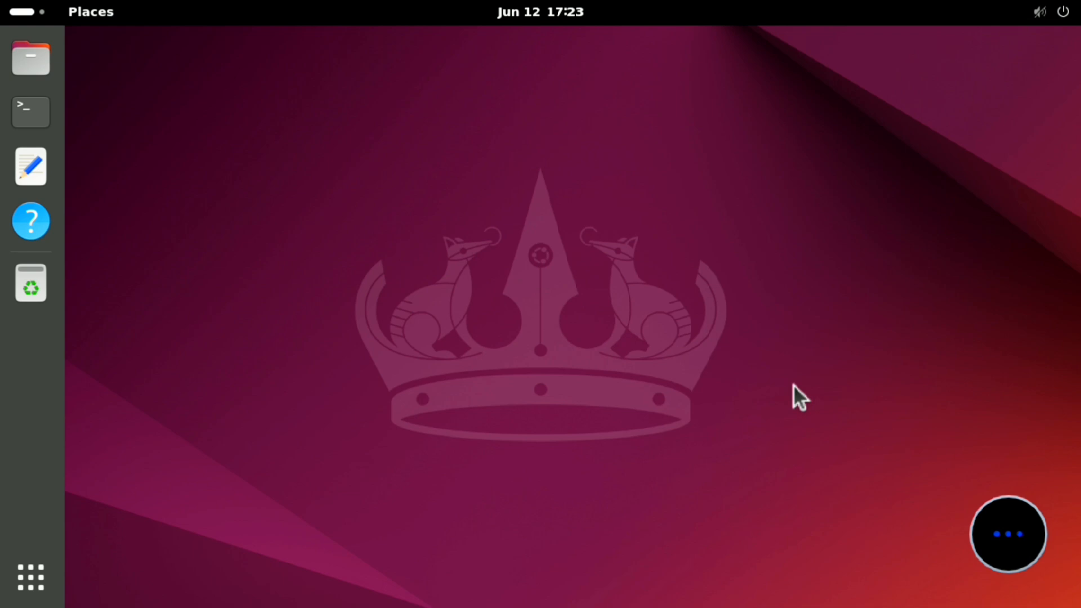
# Launch a terminal from the dock and enter the neofetch command
pyautogui.click(30, 111)
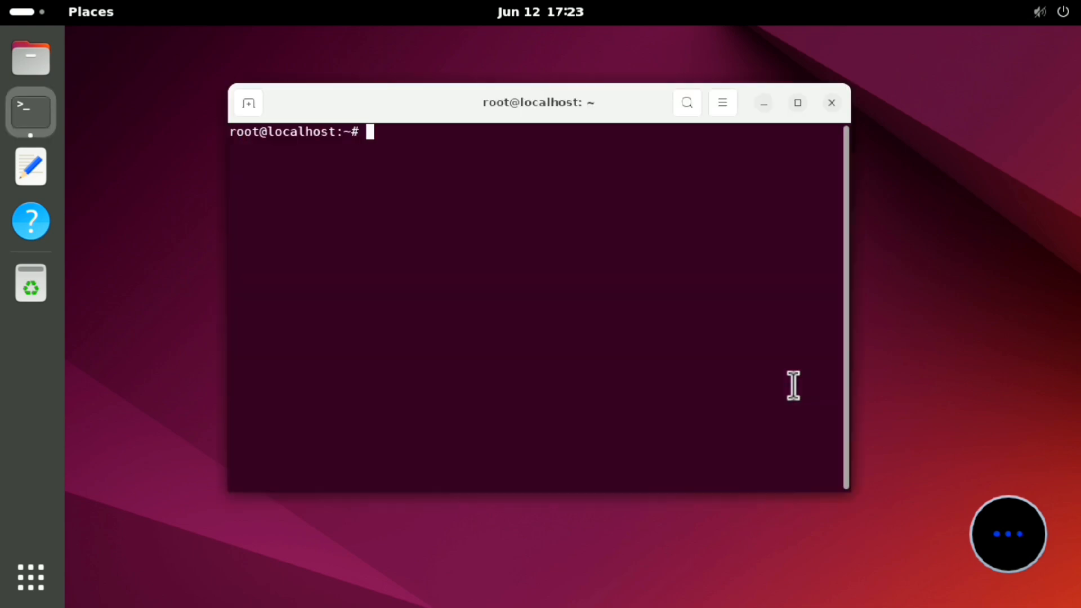
pyautogui.write('n')
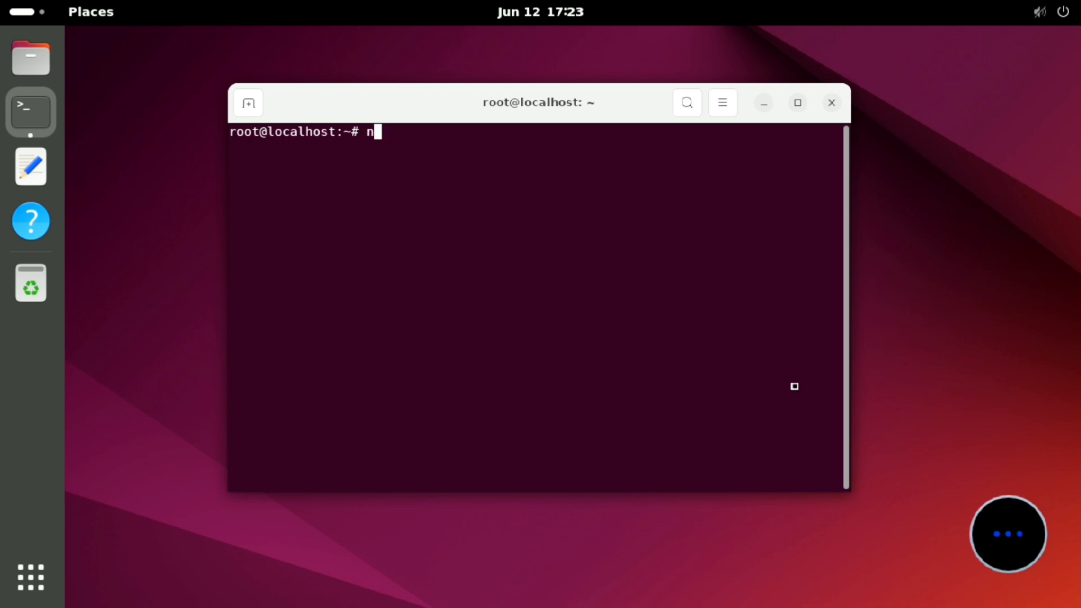
pyautogui.write('eofetch')
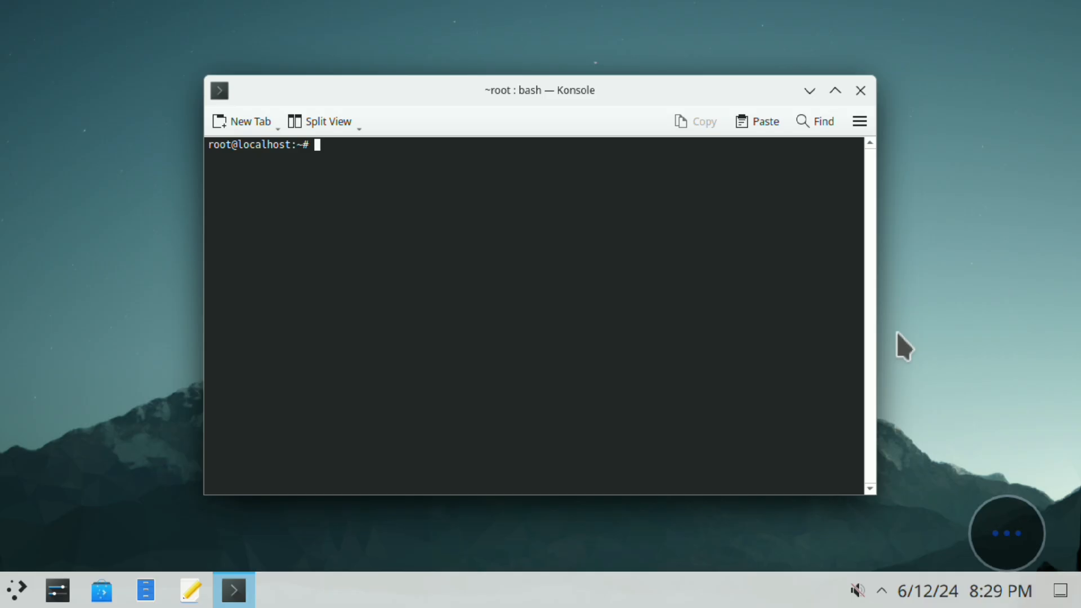
# Run neofetch in Konsole to report Ubuntu 24.04 LTS with KWin
pyautogui.write('neofetch')
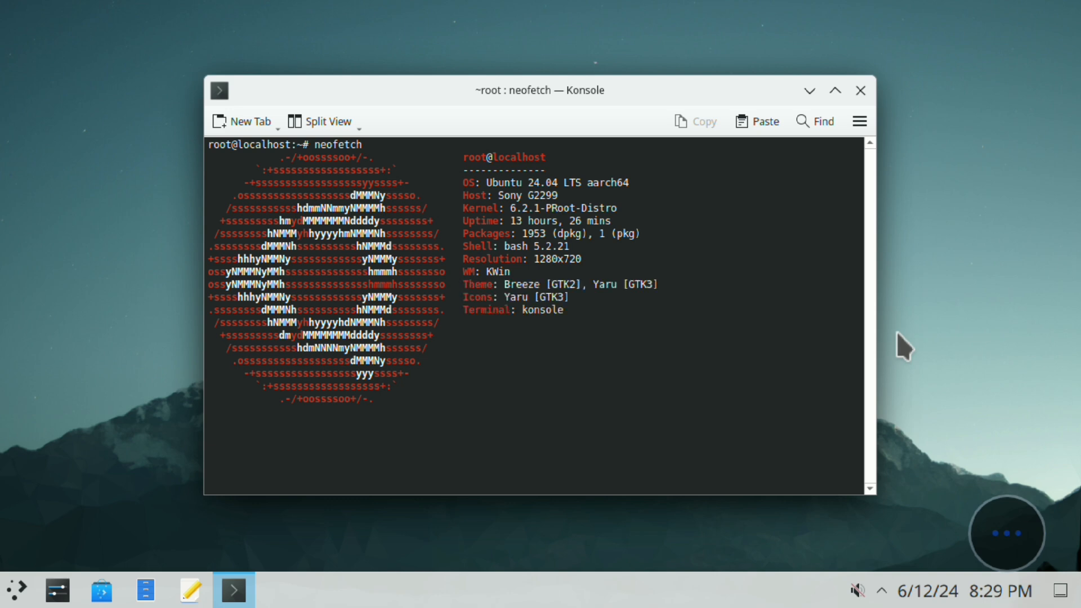
pyautogui.press('Return')
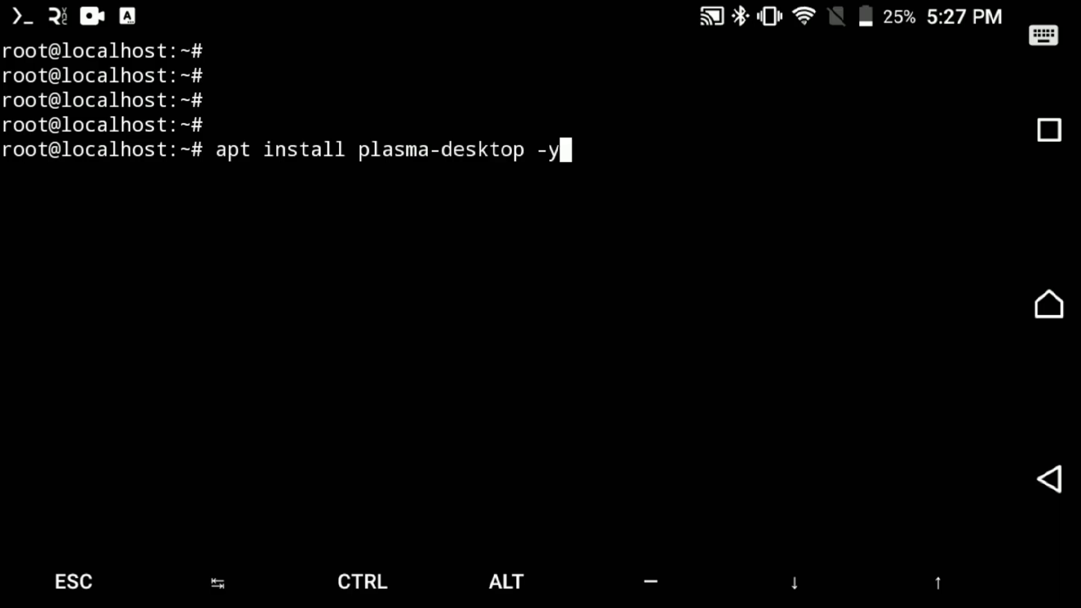
# Run apt install plasma-desktop -y and enter vncserver -geometry 1280x720 -xstartup /usr/bin/plasma_session
pyautogui.press('Return')
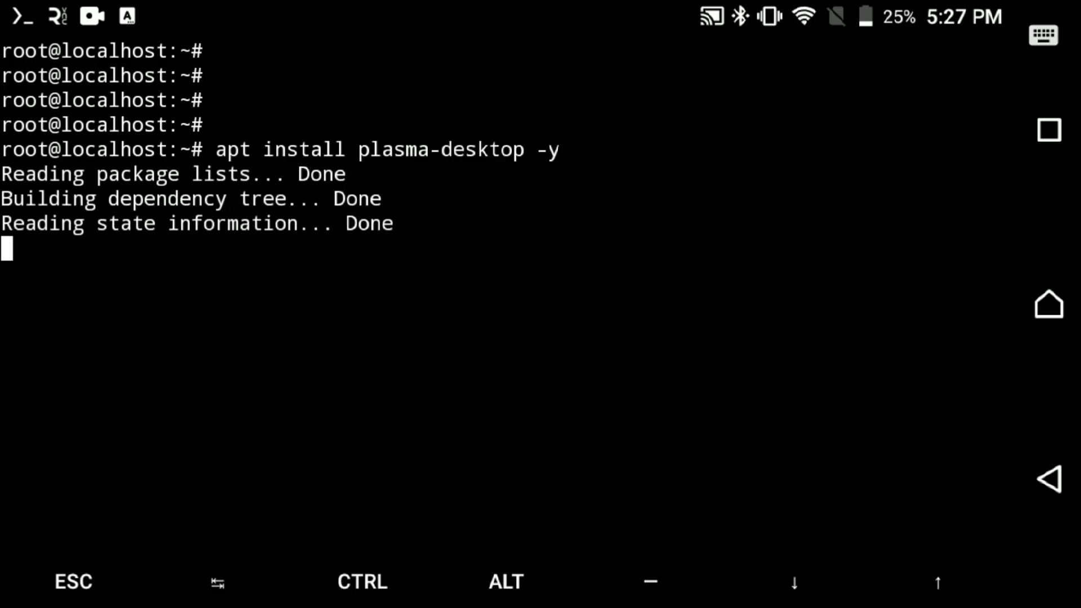
pyautogui.write('vncserver -geometry 1280x720 -xstartup /usr/bin/plasma_ses')
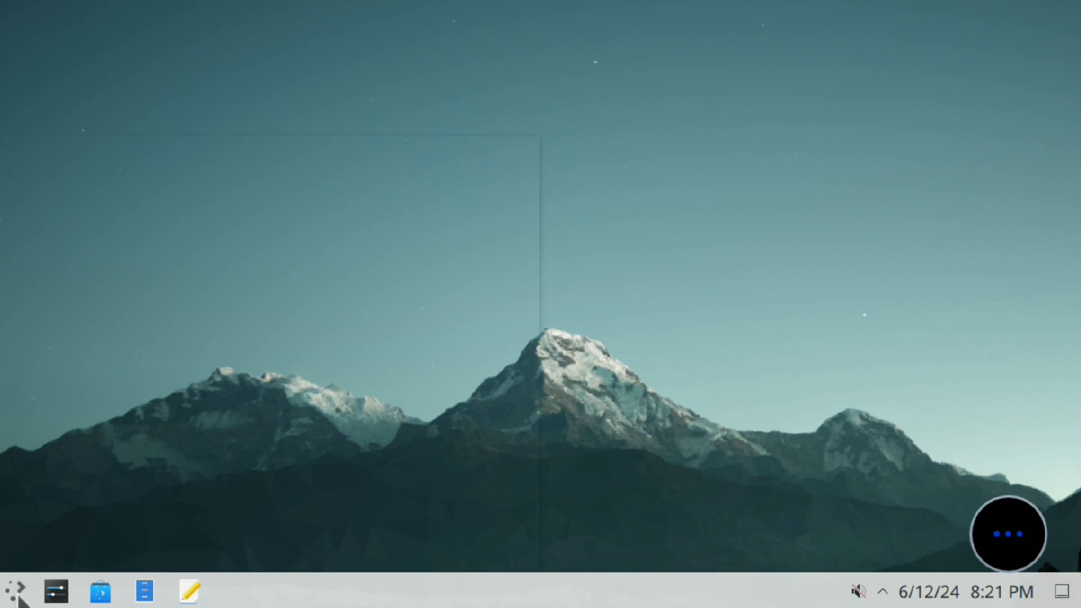
# Show the Plasma launcher's Office category, which lists Dictionary
pyautogui.click(15, 591)
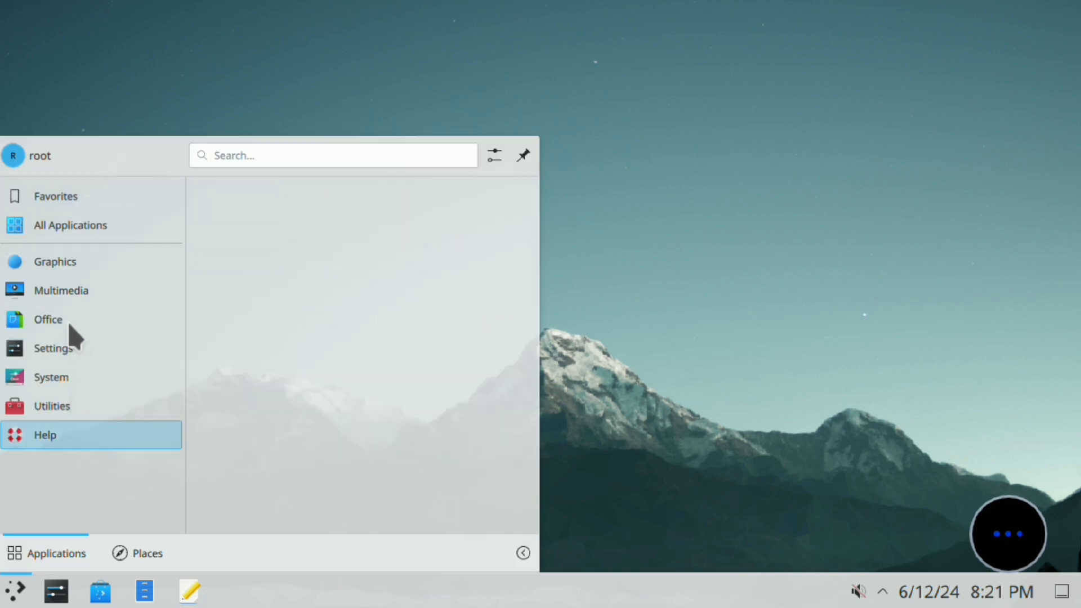
pyautogui.click(48, 318)
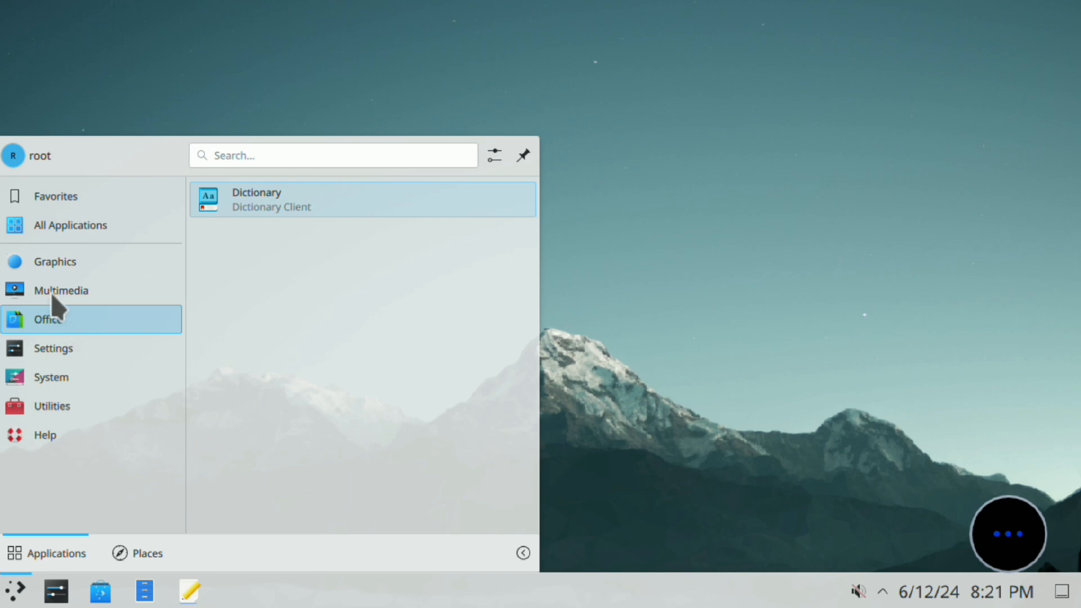